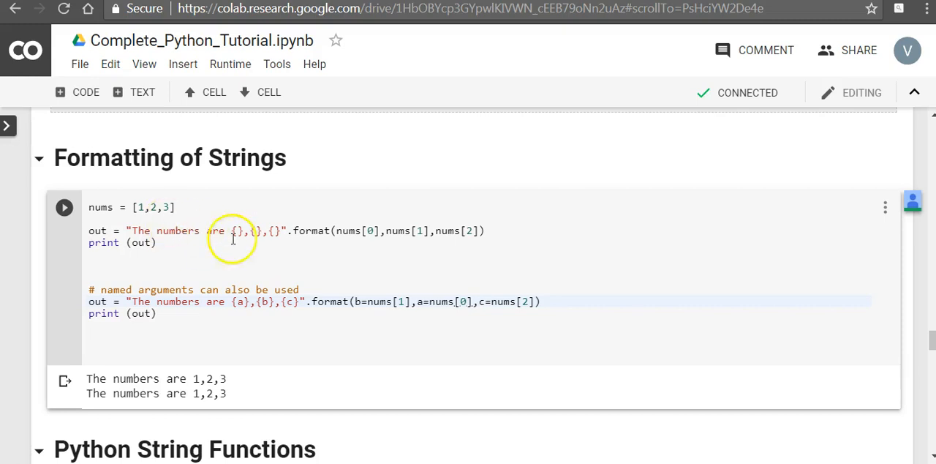
mouse_move(147, 230)
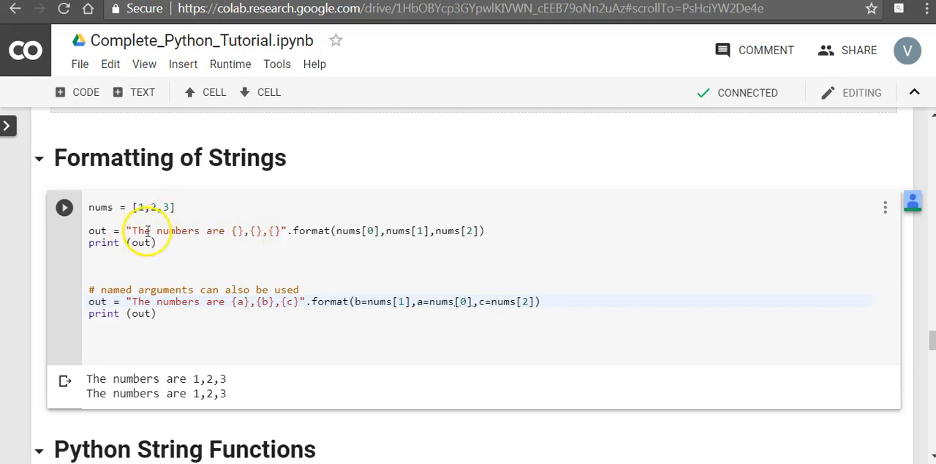
mouse_move(366, 241)
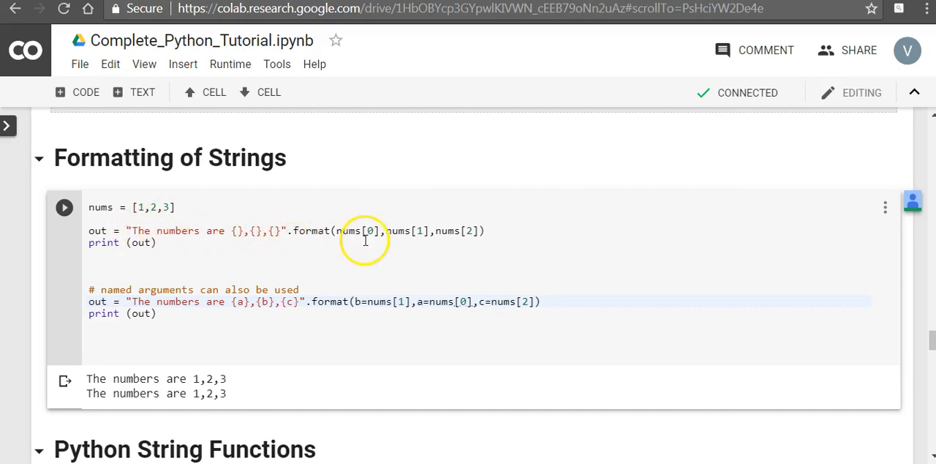
mouse_move(300, 232)
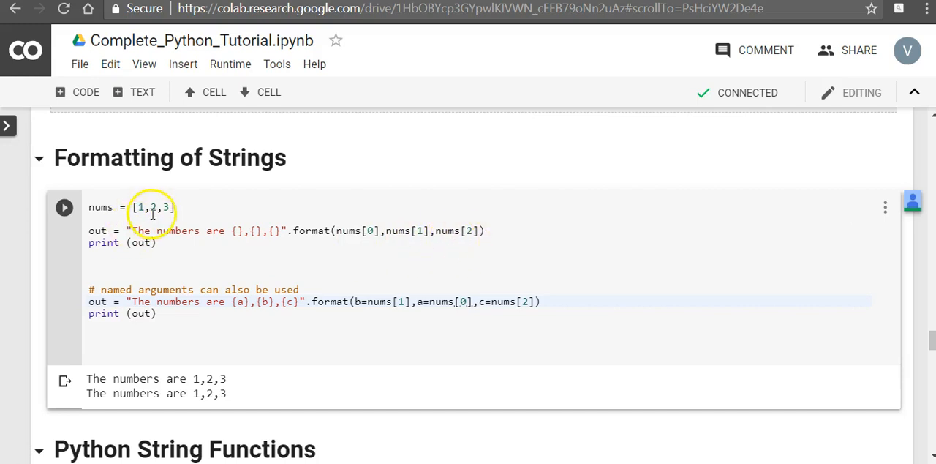
mouse_move(181, 211)
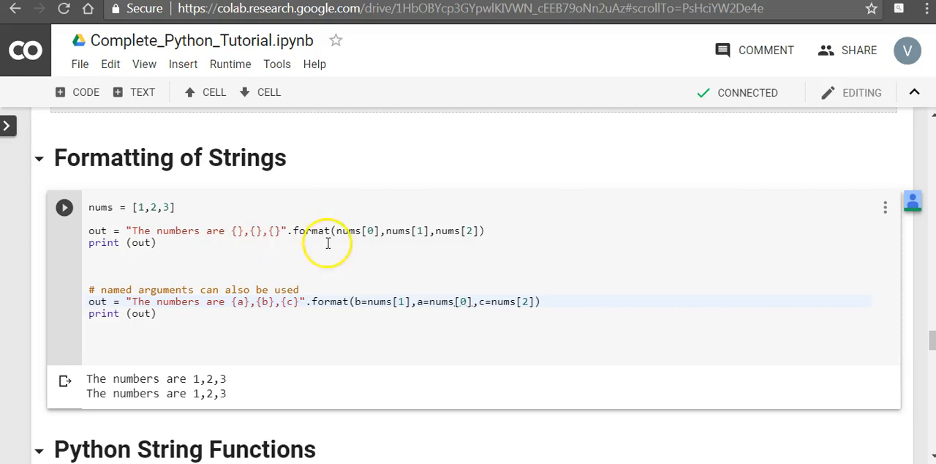
mouse_move(479, 232)
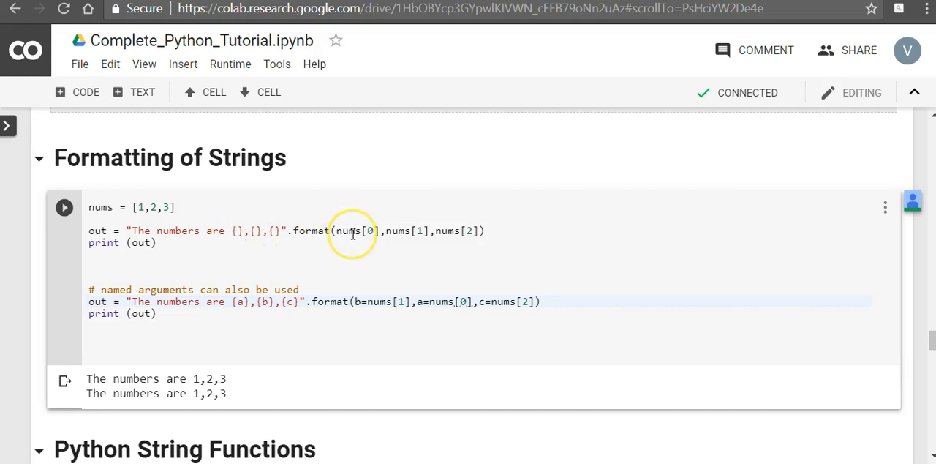
mouse_move(468, 232)
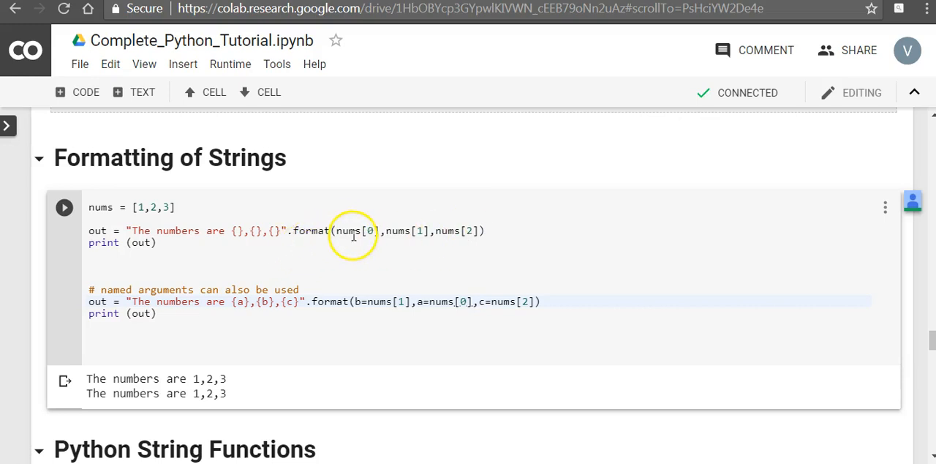
mouse_move(312, 253)
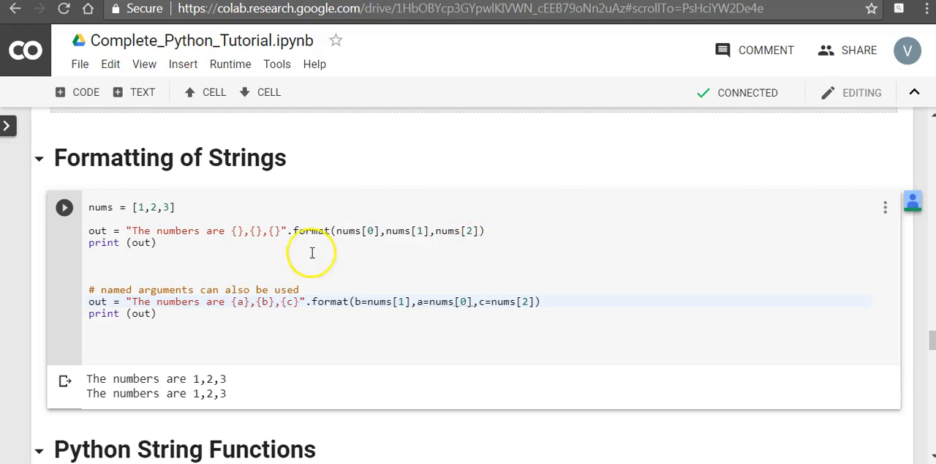
mouse_move(300, 230)
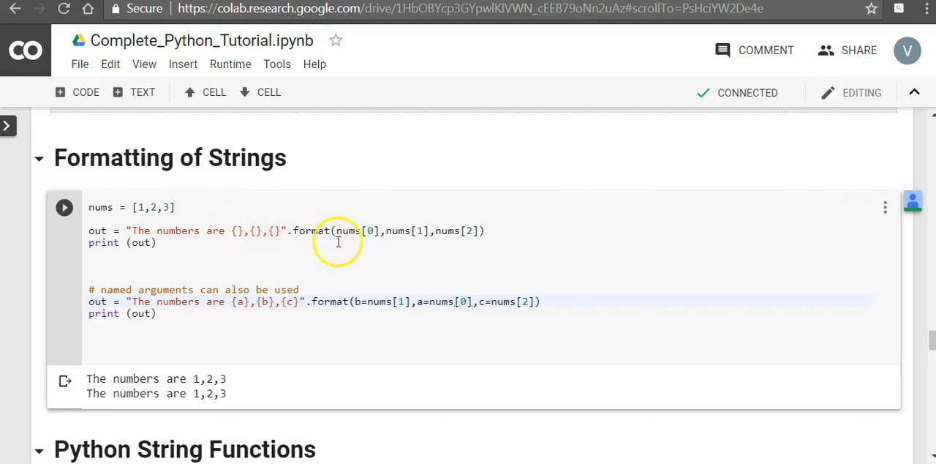
mouse_move(356, 234)
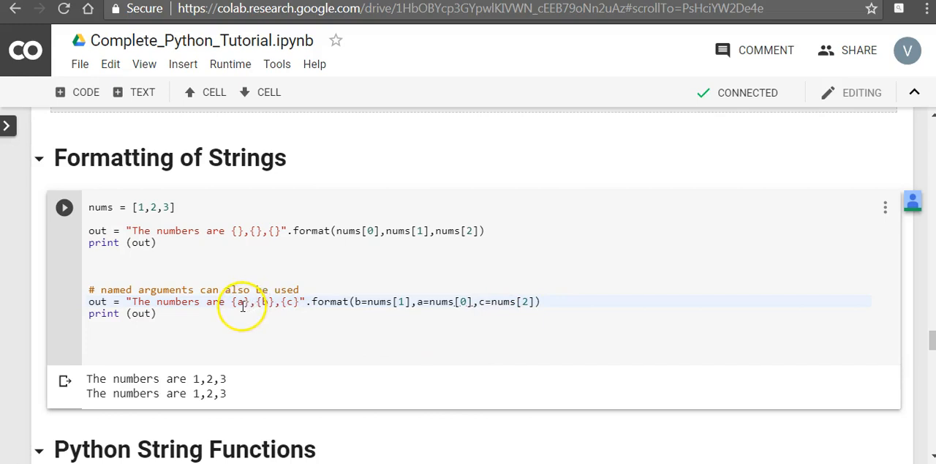
mouse_move(358, 306)
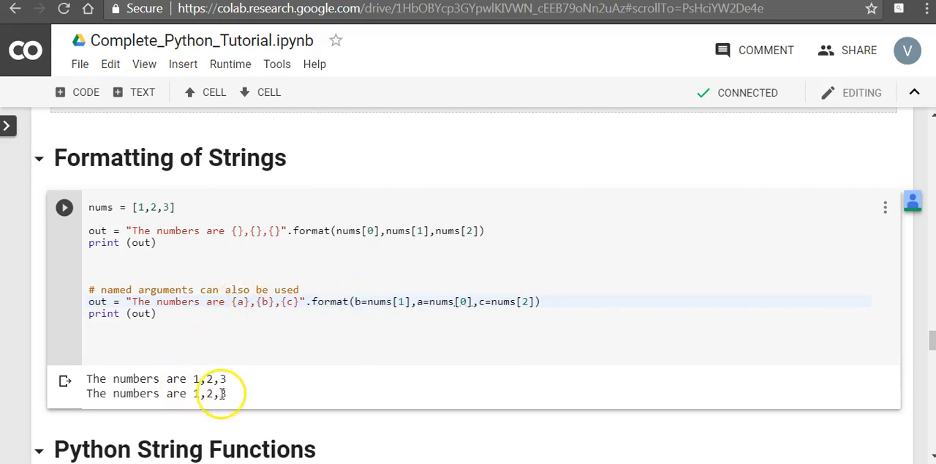
scroll("down", 3)
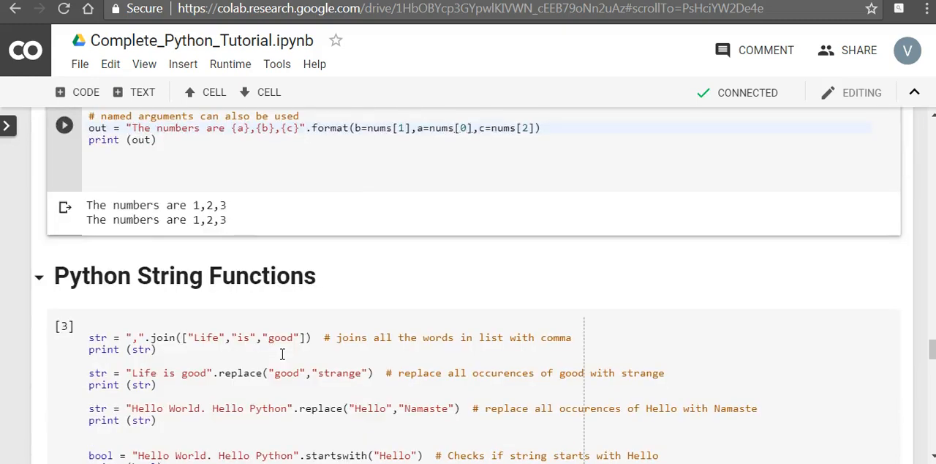
scroll("down", 3)
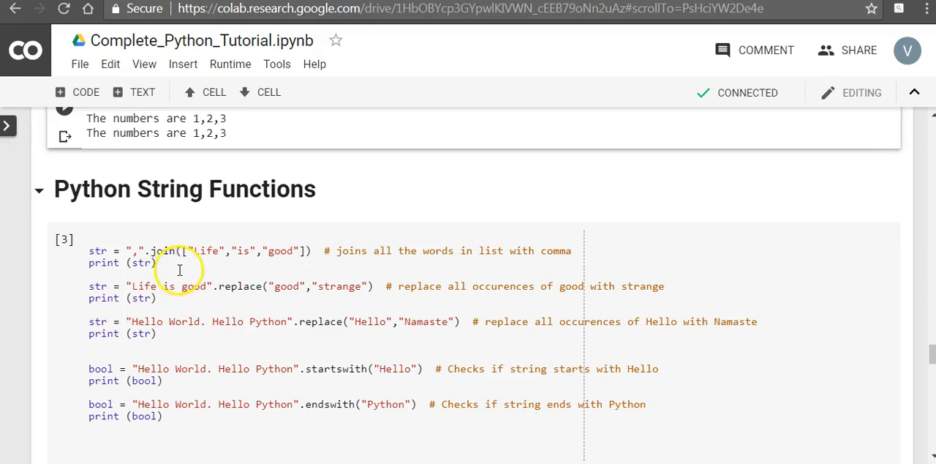
mouse_move(206, 250)
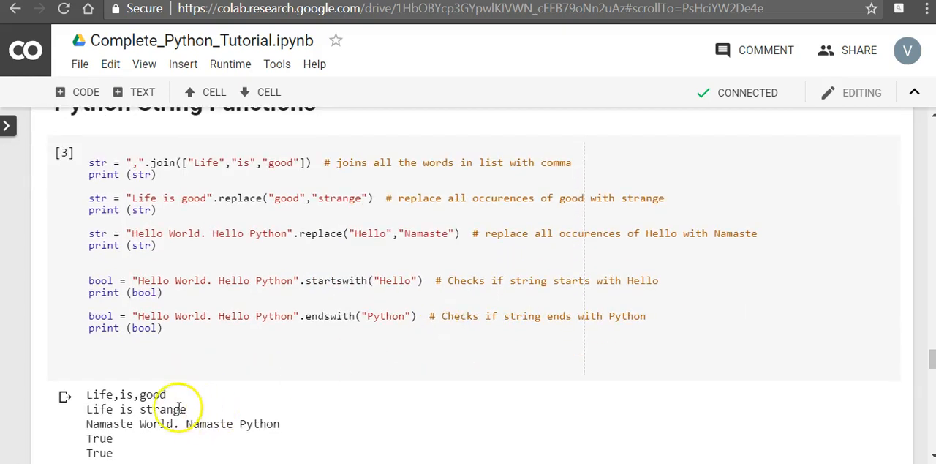
mouse_move(278, 202)
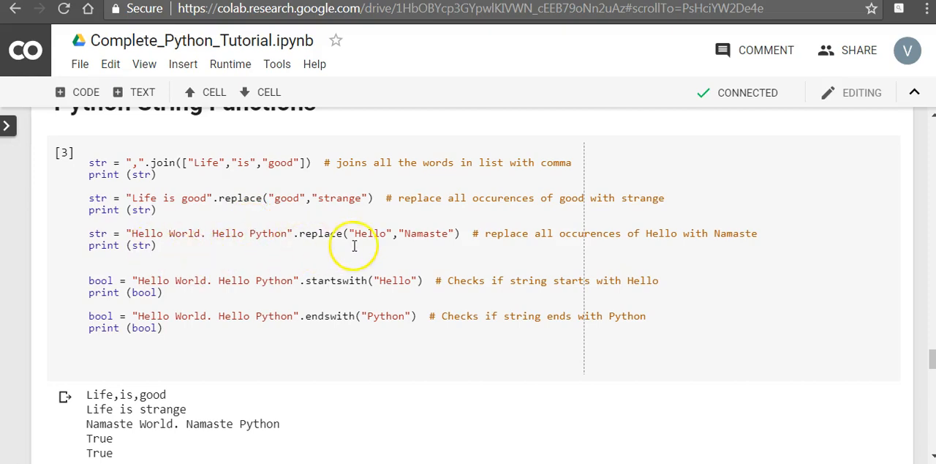
mouse_move(390, 240)
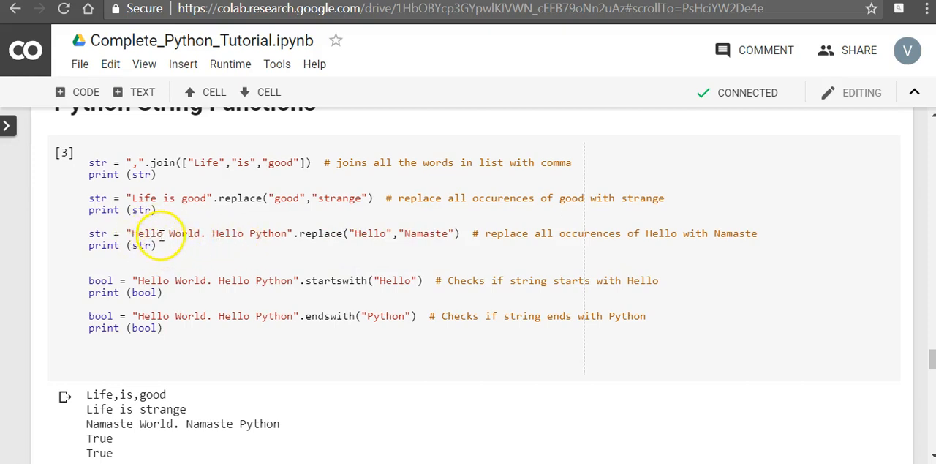
mouse_move(274, 429)
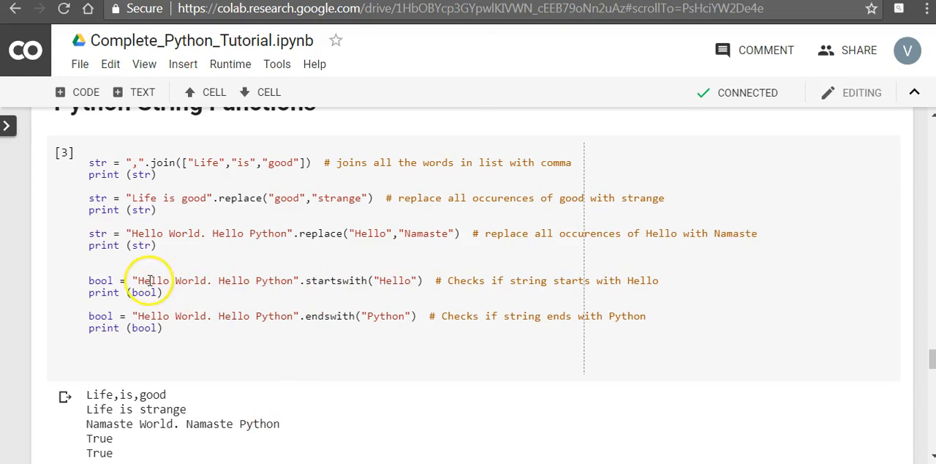
mouse_move(394, 284)
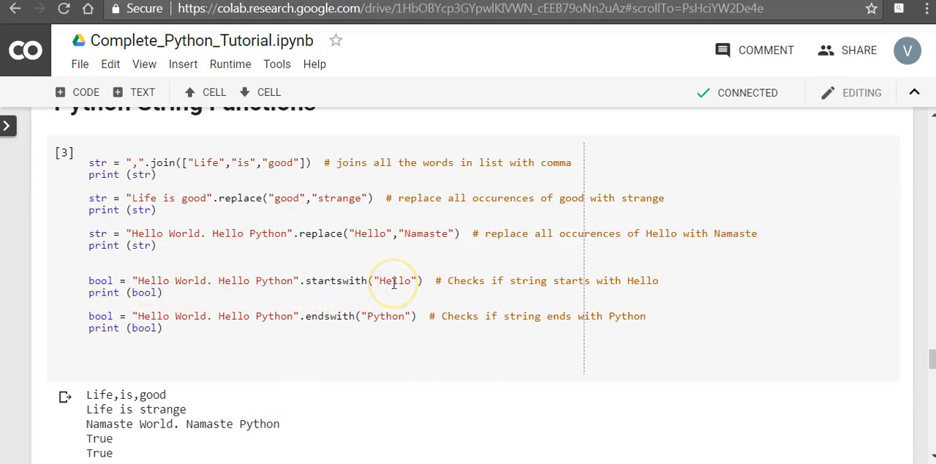
mouse_move(300, 327)
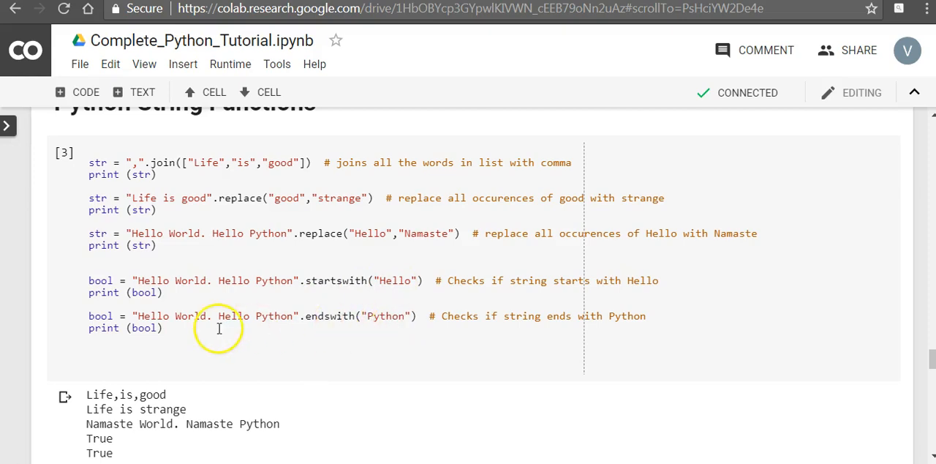
mouse_move(332, 324)
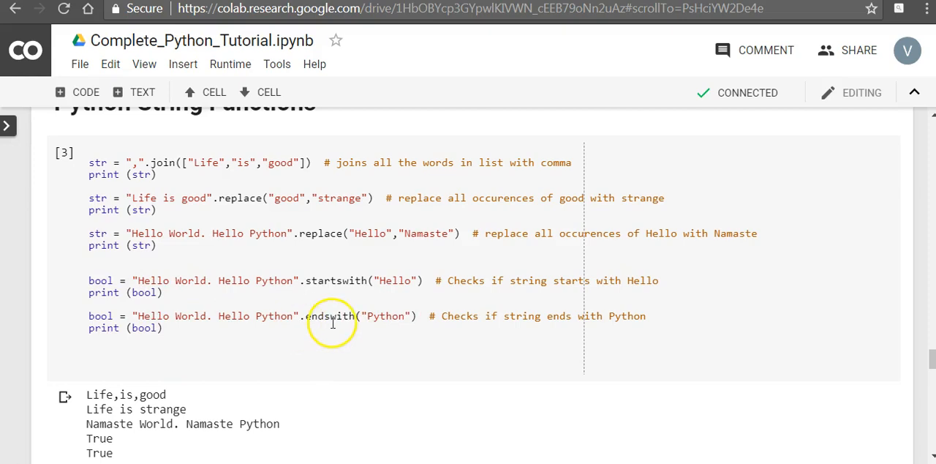
scroll("down", 3)
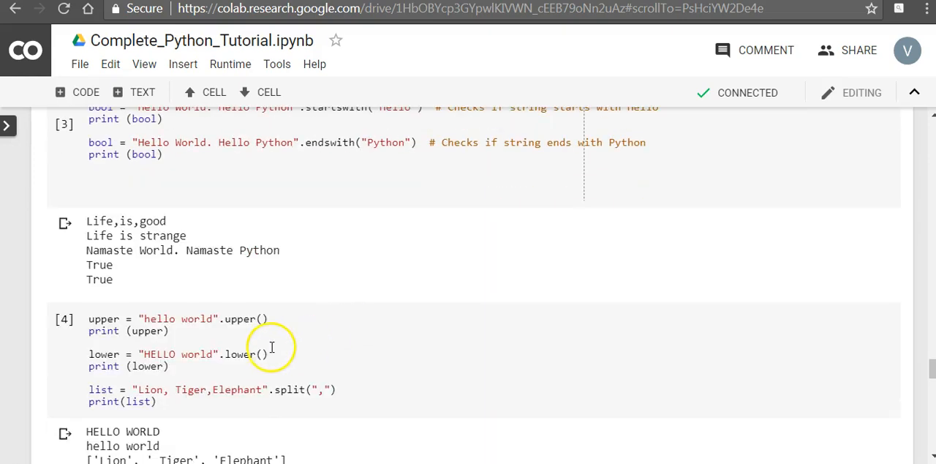
mouse_move(172, 320)
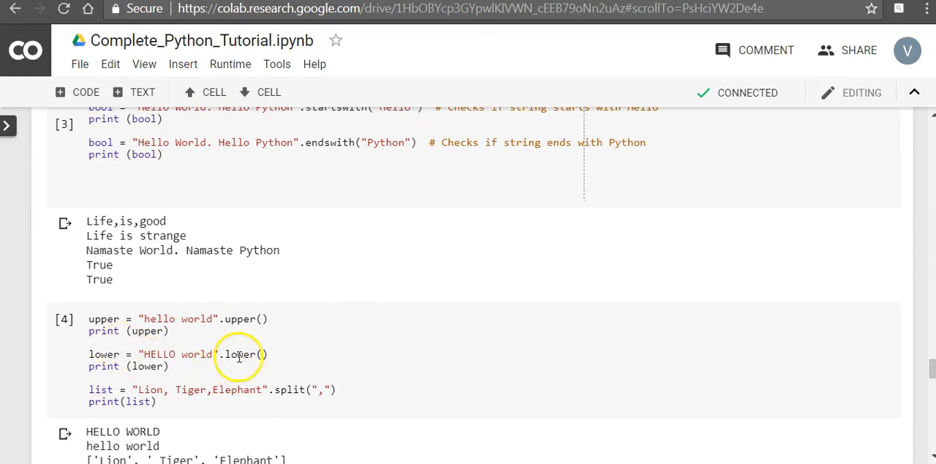
scroll("down", 3)
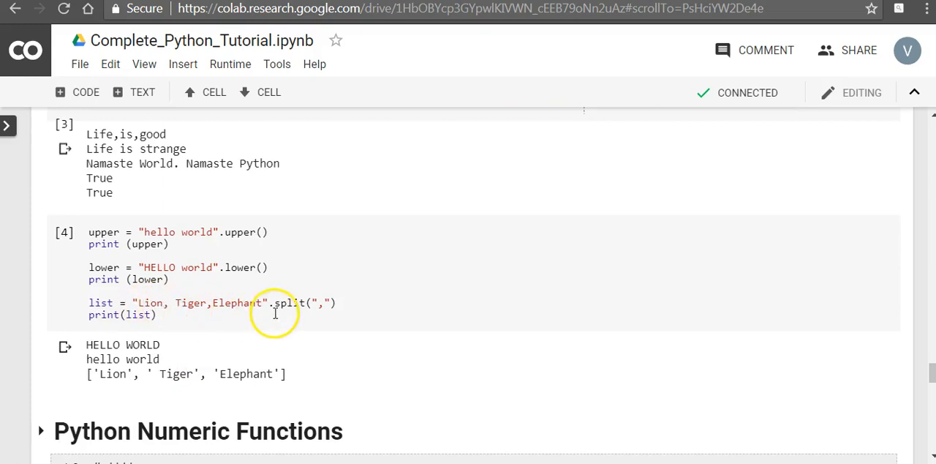
mouse_move(225, 312)
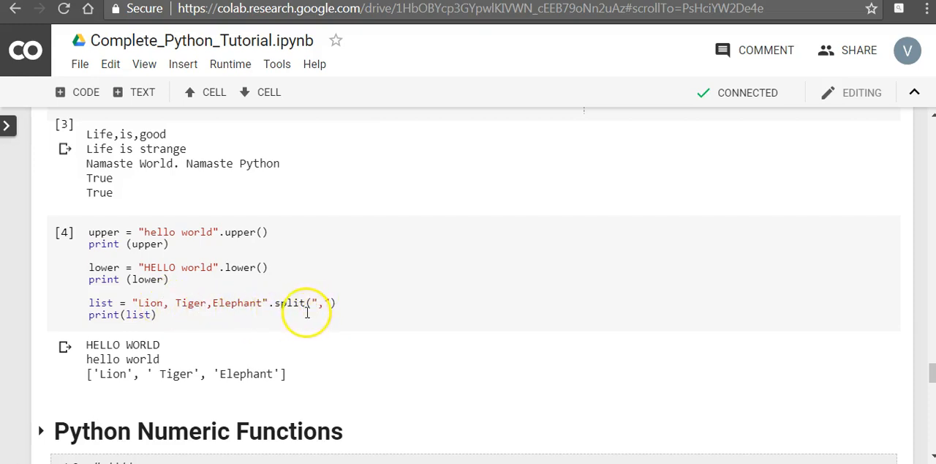
mouse_move(117, 374)
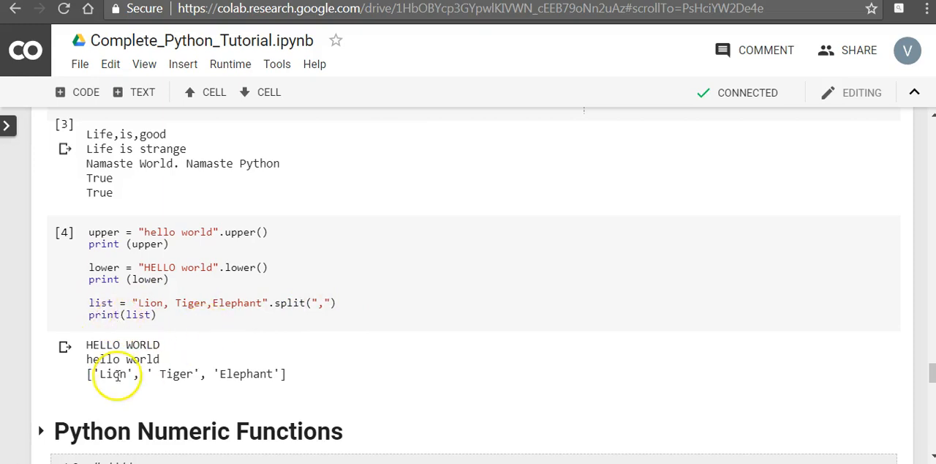
mouse_move(270, 377)
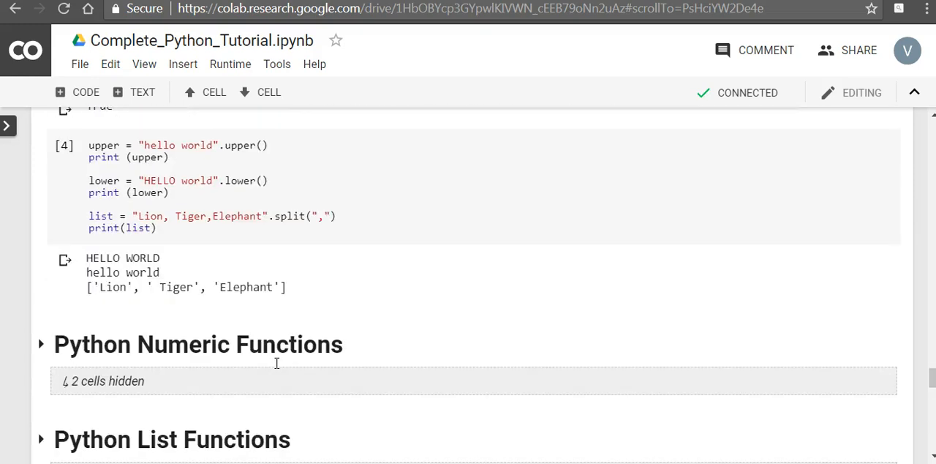
mouse_move(277, 367)
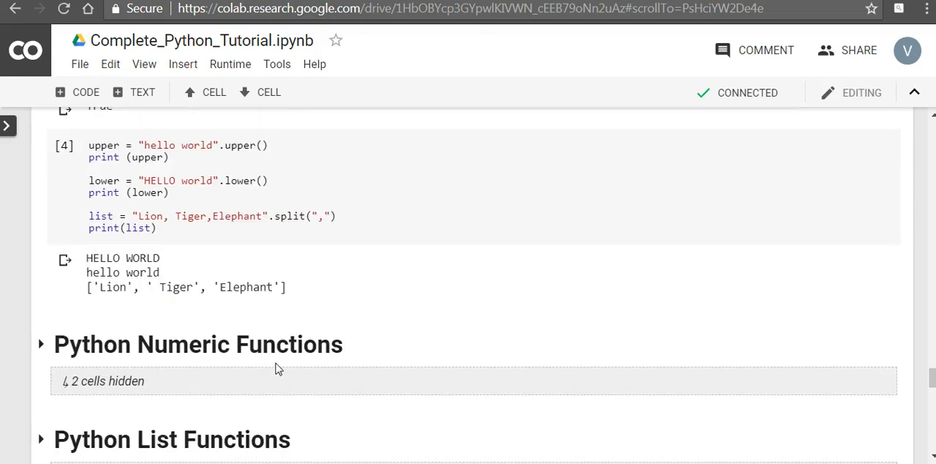